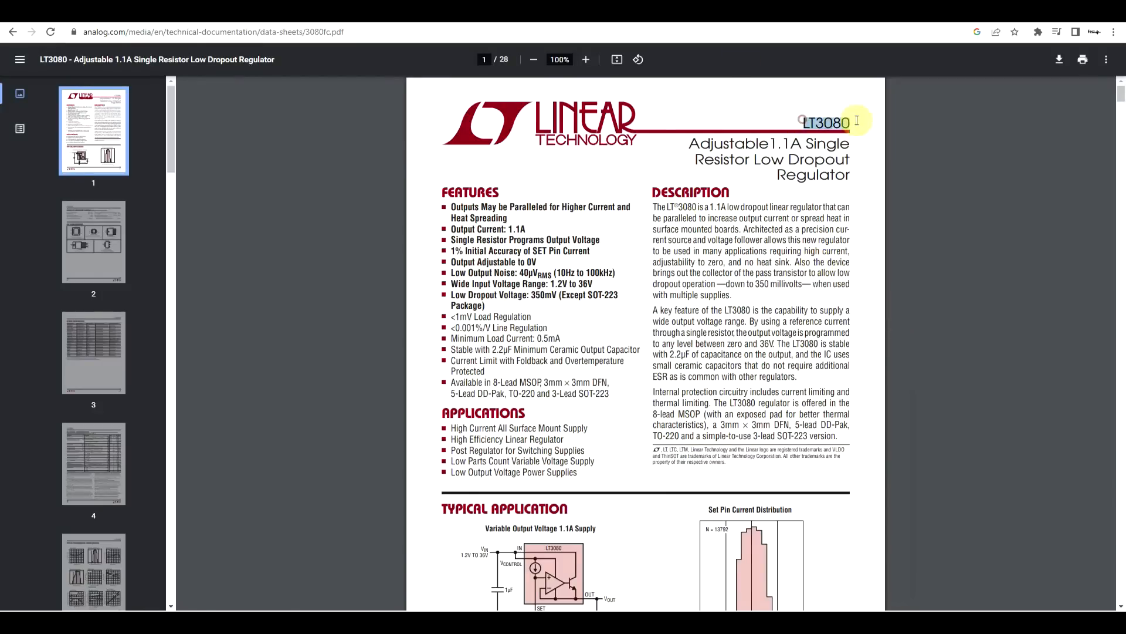
{"action": "mouse_move", "coordinate": [569, 191]}
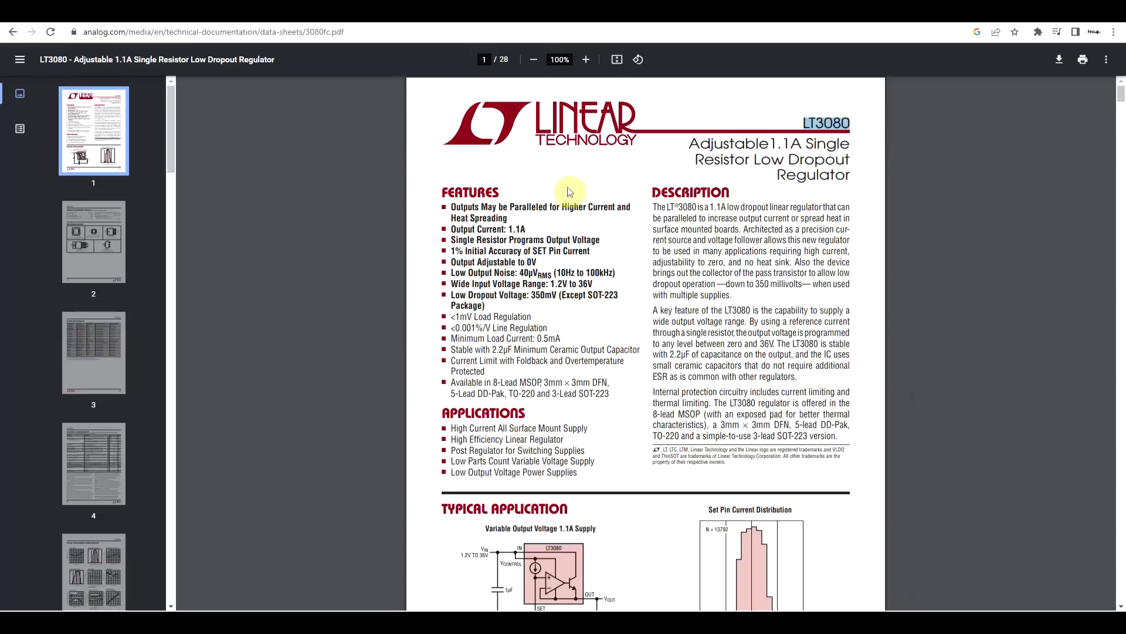
Step: Highlight 'Output Adjustable to 0V' in the LT3080 features, then scroll to its Typical Application circuit
{"action": "double_click", "coordinate": [494, 261]}
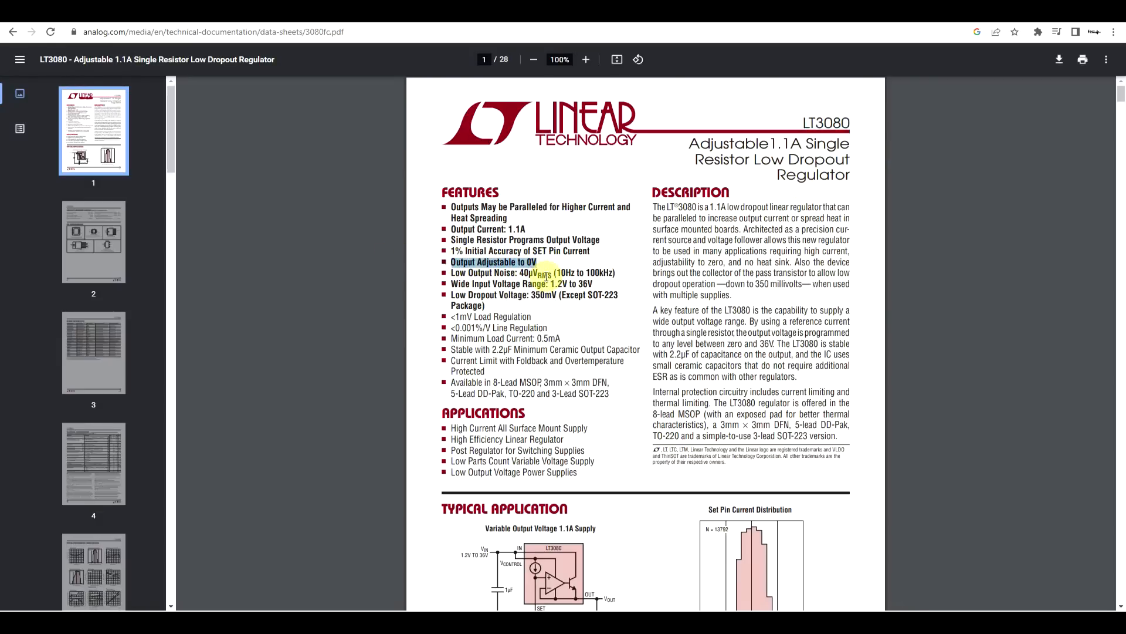
{"action": "scroll", "scroll_direction": "down", "scroll_amount": 3}
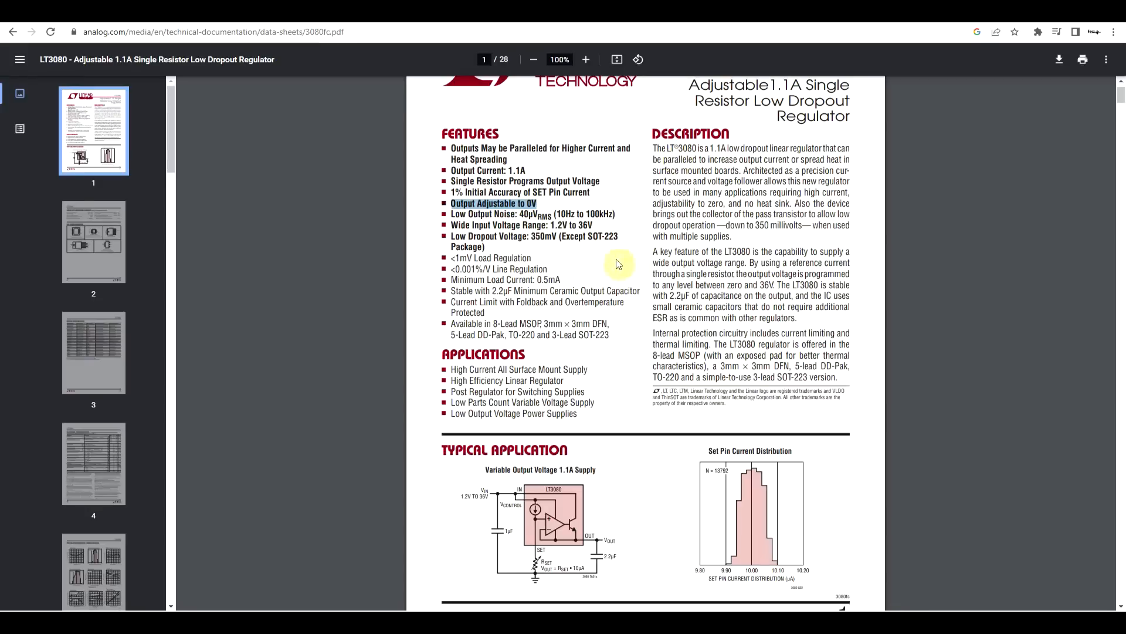
{"action": "scroll", "scroll_direction": "down", "scroll_amount": 3}
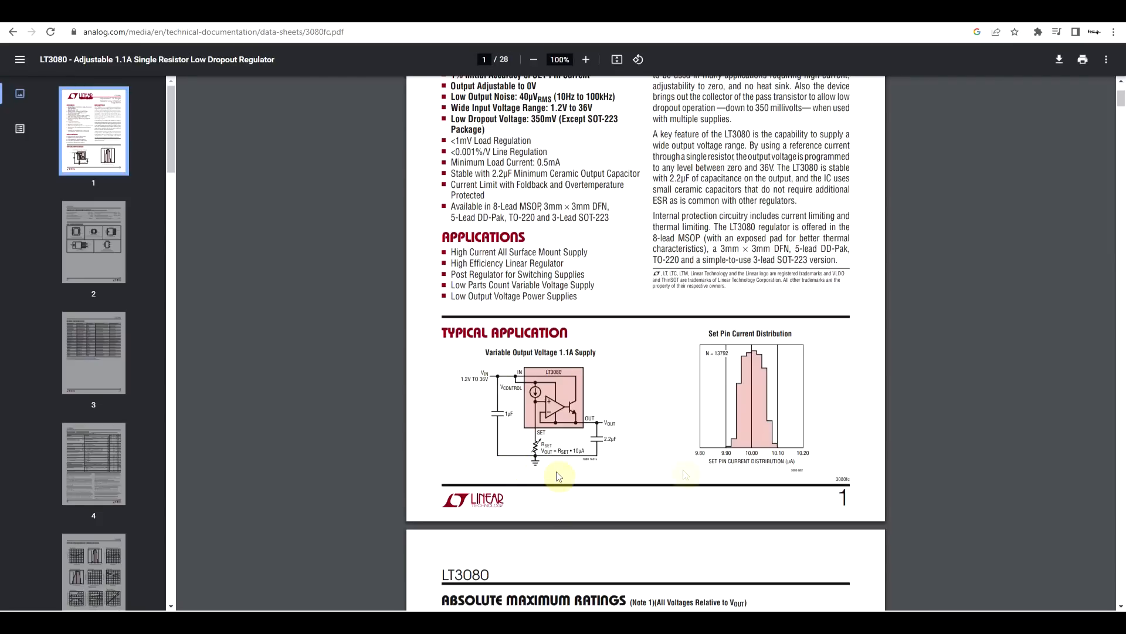
{"action": "mouse_move", "coordinate": [591, 447]}
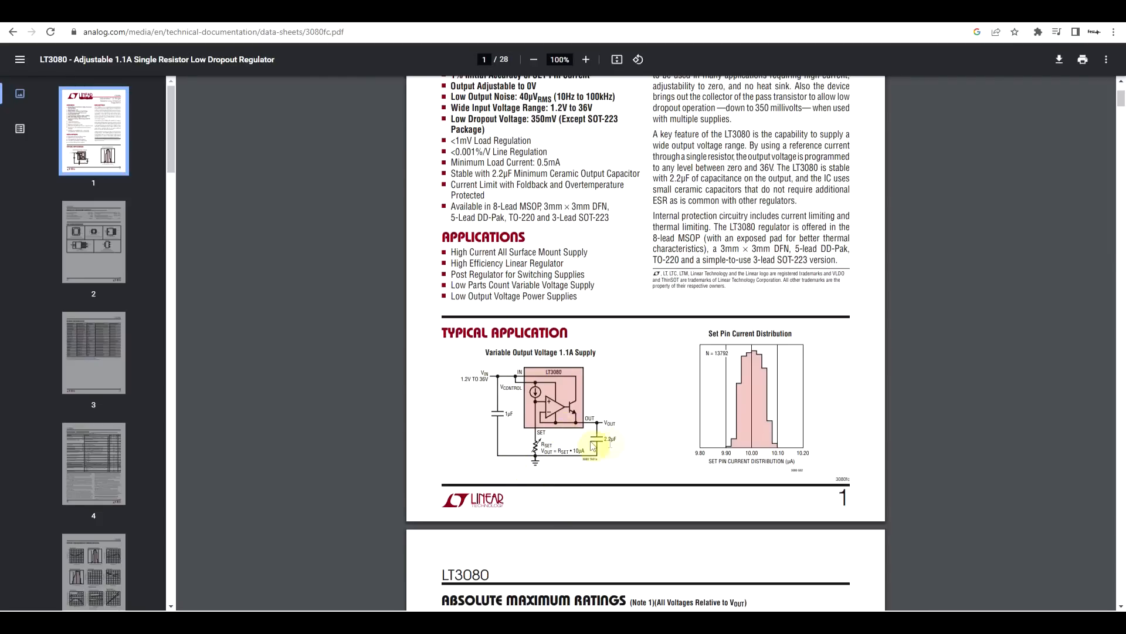
{"action": "mouse_move", "coordinate": [368, 421]}
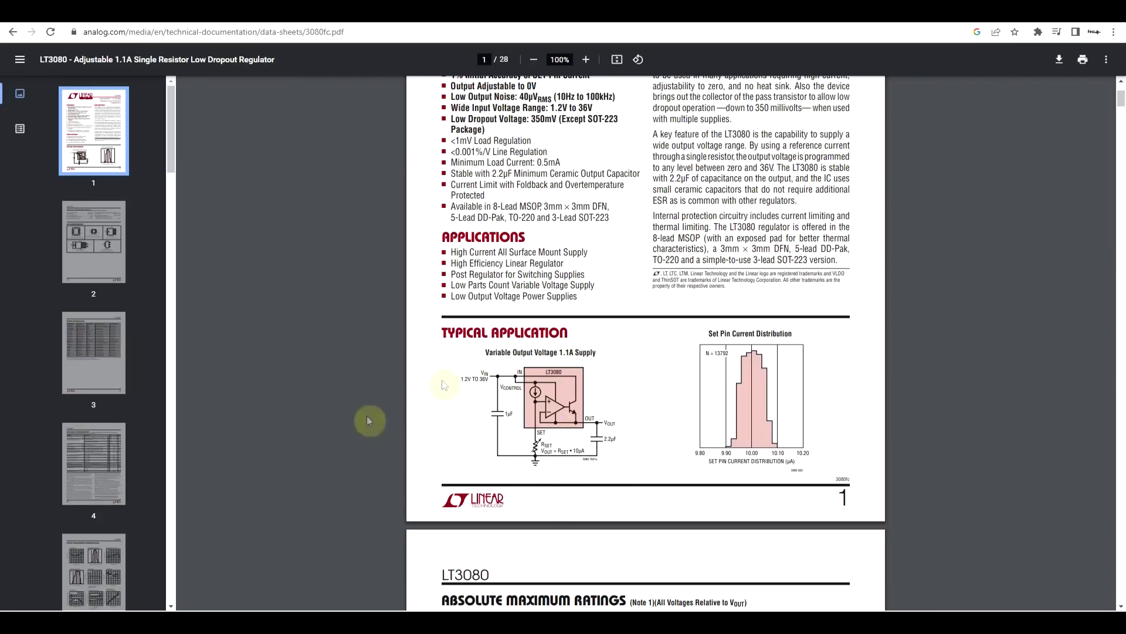
{"action": "scroll", "scroll_direction": "down", "scroll_amount": 3}
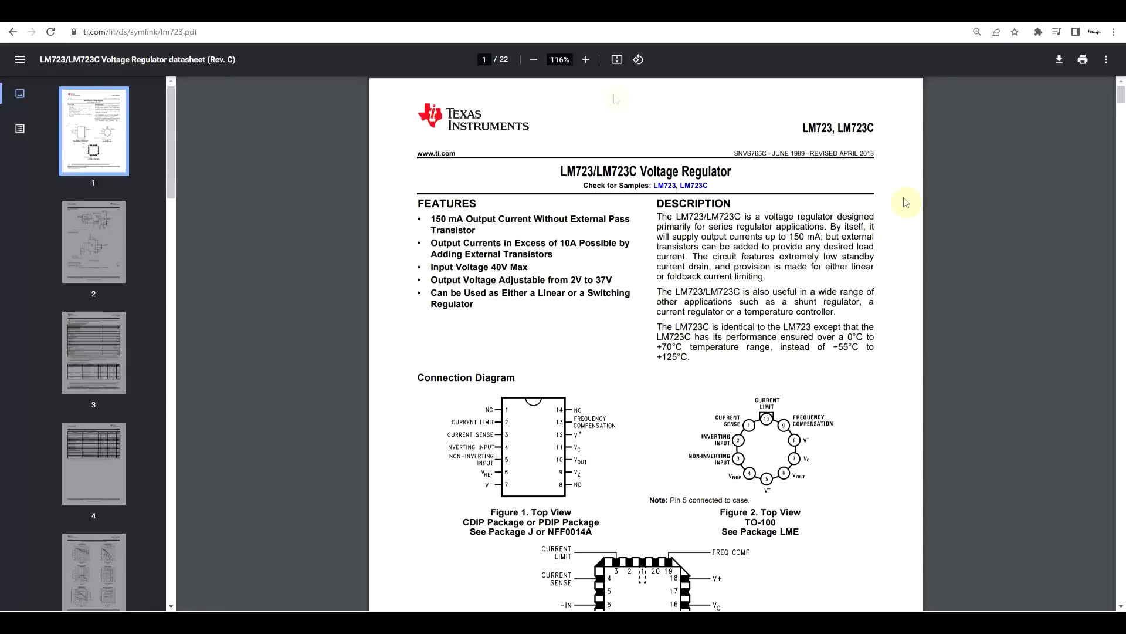
Step: Scroll to page 2 of the LM723 datasheet showing the Equivalent Circuit and Typical Application
{"action": "scroll", "scroll_direction": "down", "scroll_amount": 3}
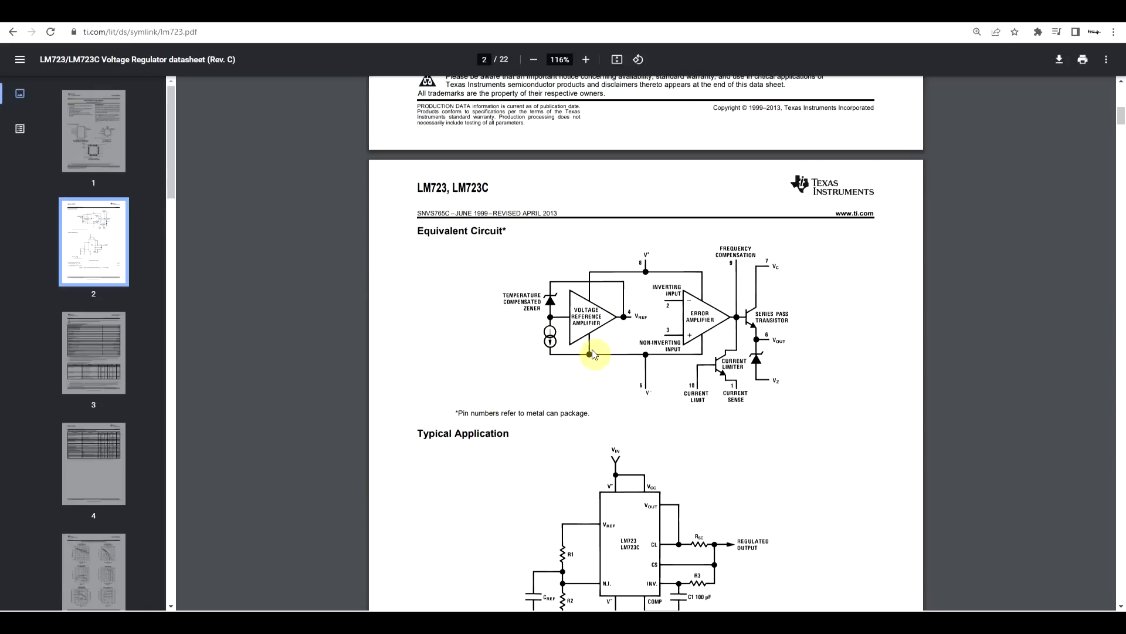
{"action": "mouse_move", "coordinate": [610, 332]}
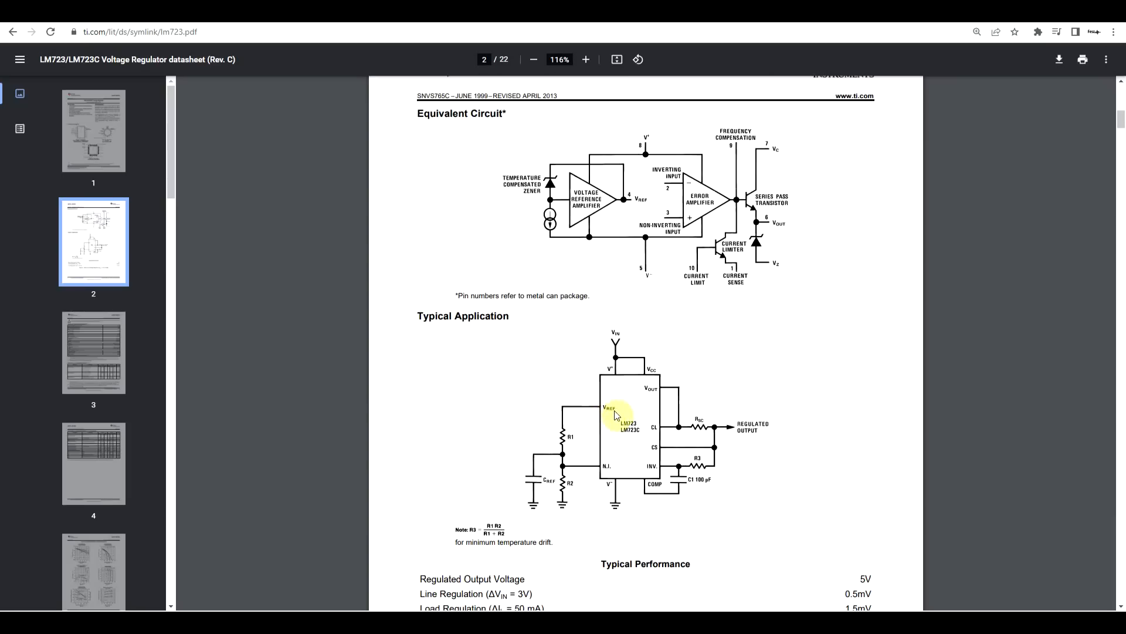
{"action": "mouse_move", "coordinate": [568, 471]}
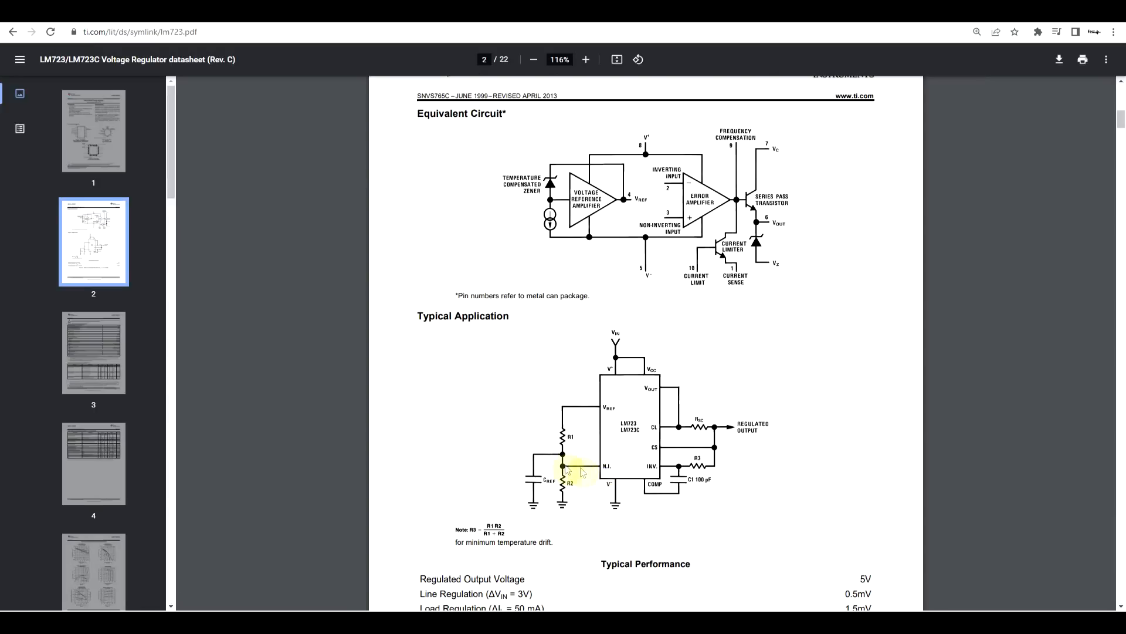
{"action": "mouse_move", "coordinate": [565, 504]}
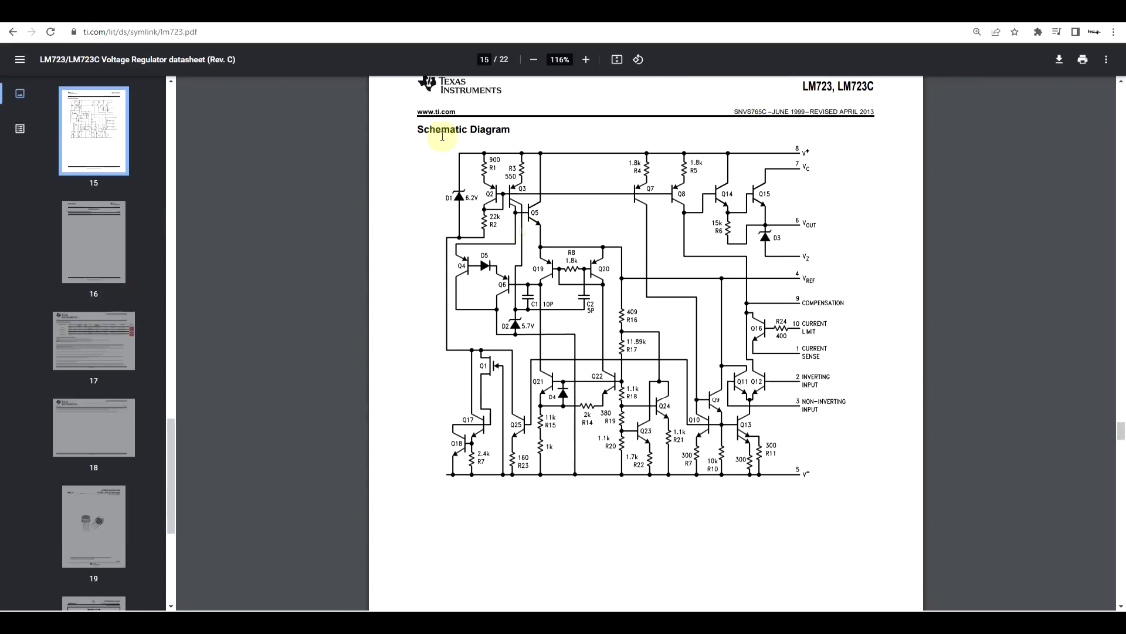
{"action": "mouse_move", "coordinate": [835, 440]}
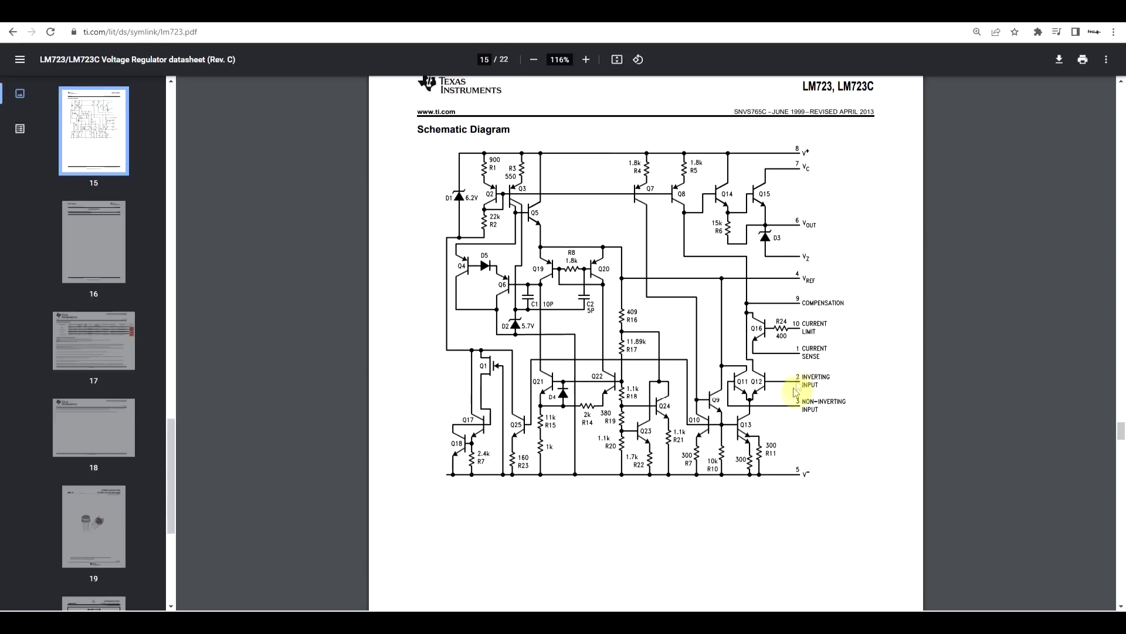
{"action": "mouse_move", "coordinate": [828, 392]}
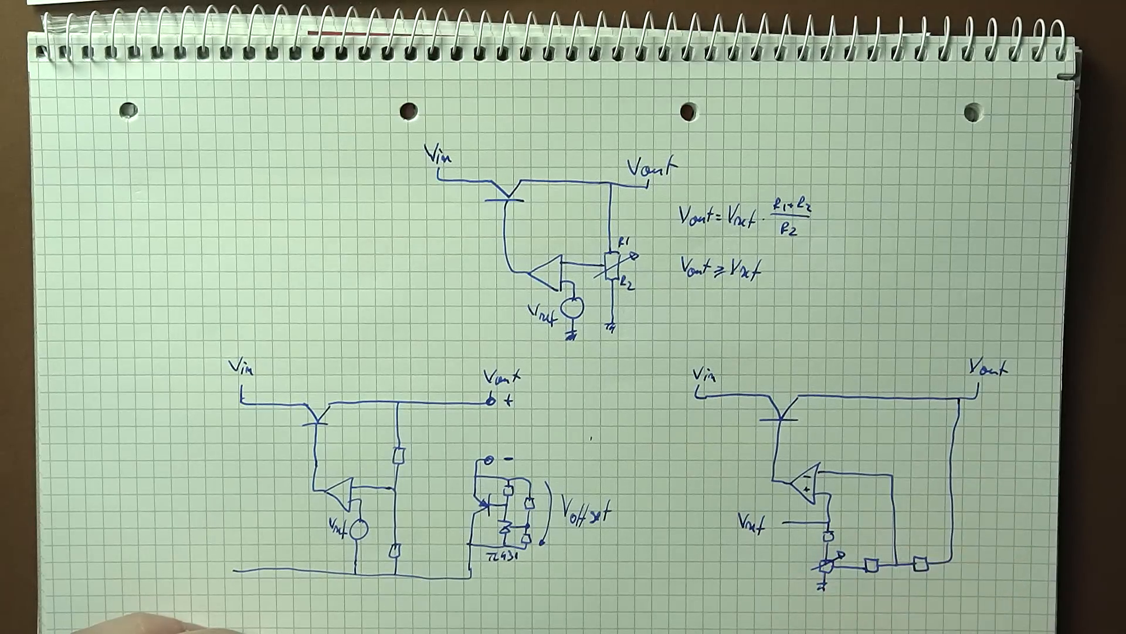
{"action": "mouse_move", "coordinate": [898, 503]}
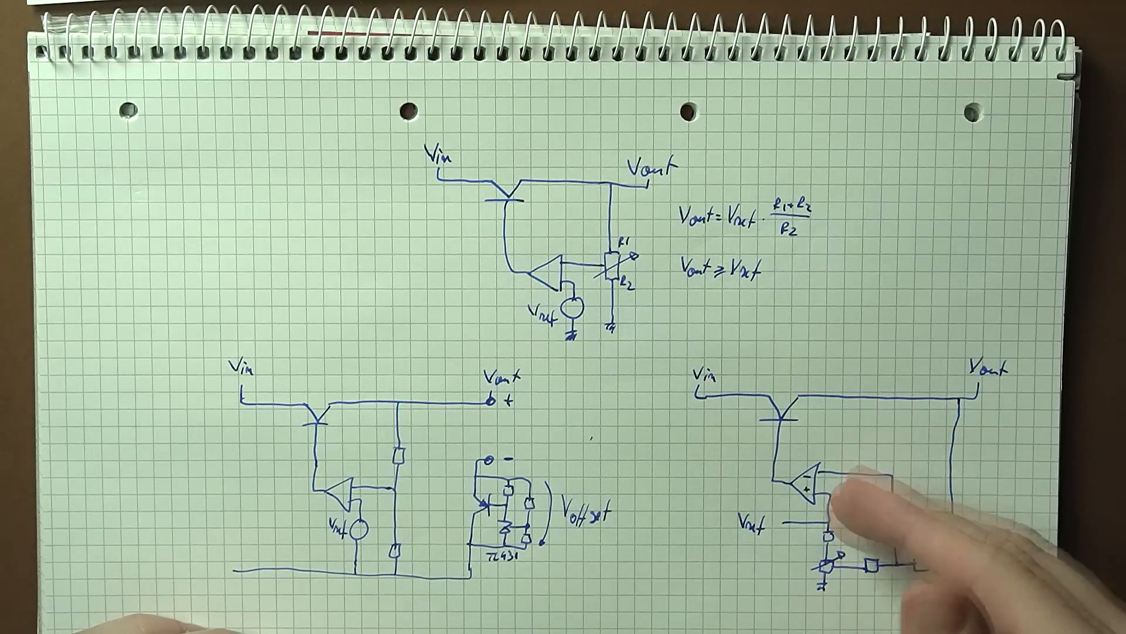